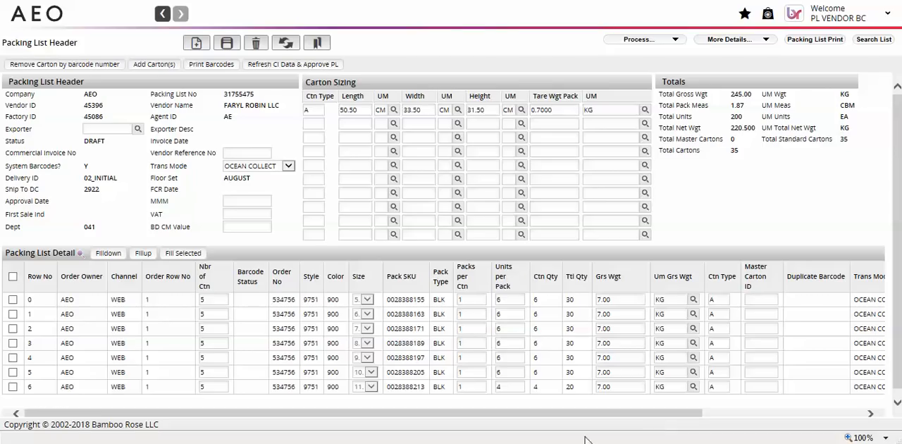
{"action": "mouse_move", "coordinate": [217, 288]}
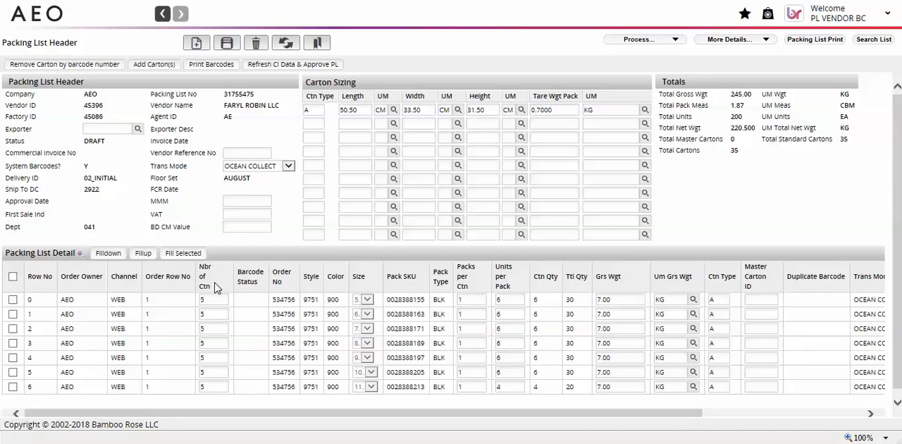
{"action": "mouse_move", "coordinate": [472, 287]}
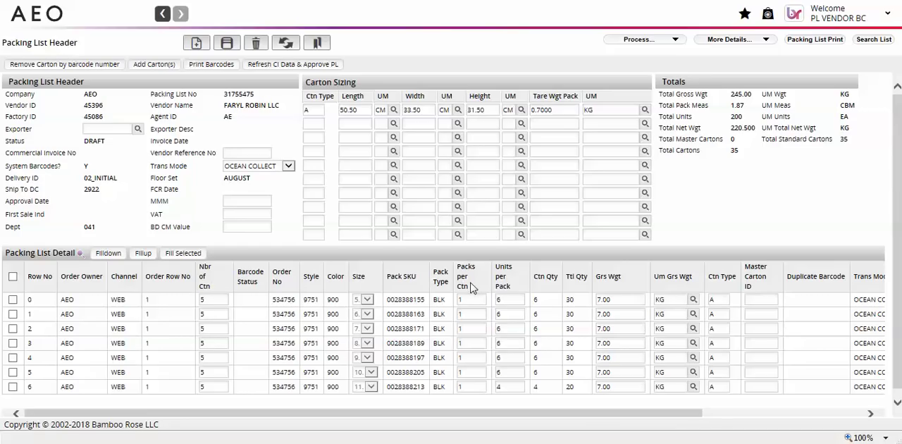
{"action": "mouse_move", "coordinate": [486, 286]}
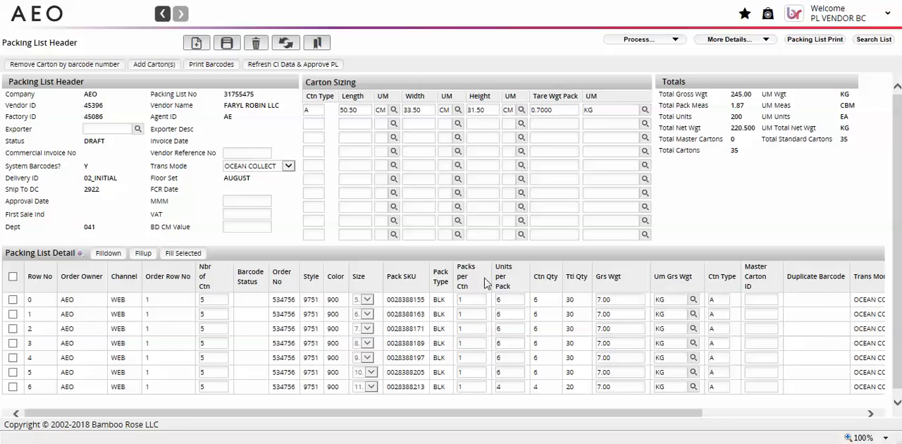
{"action": "mouse_move", "coordinate": [519, 279]}
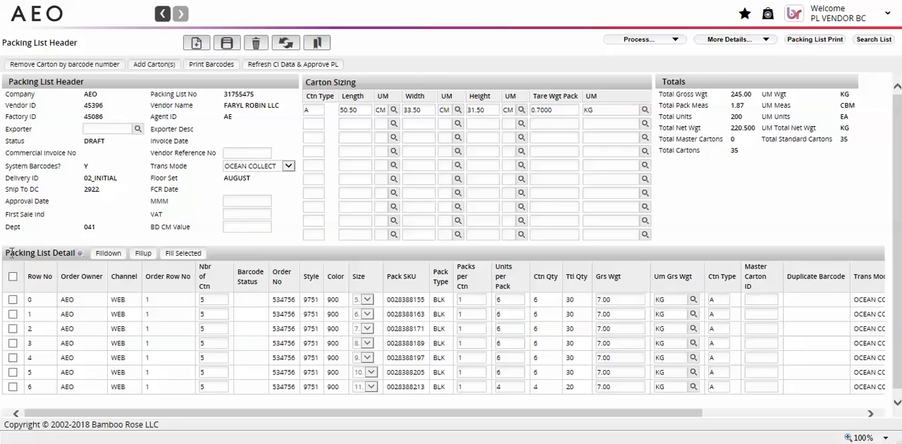
Step: Print barcode labels for all cartons so rows show PRT status and Report.pdf downloads
{"action": "left_click", "coordinate": [13, 276]}
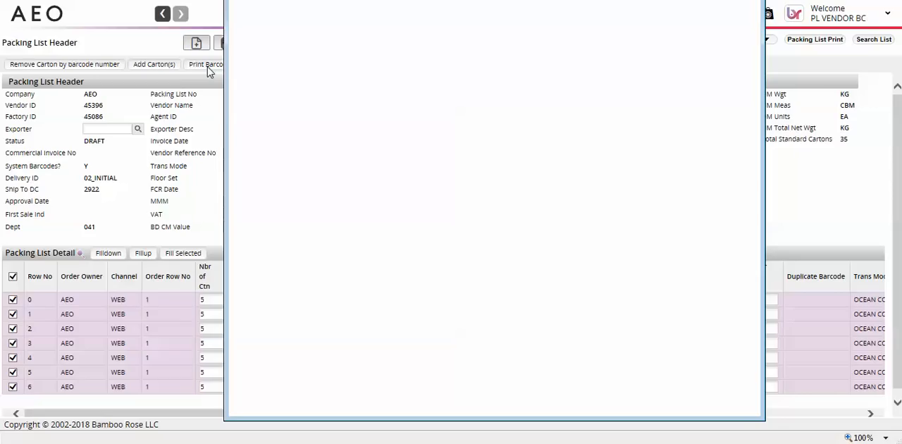
{"action": "left_click", "coordinate": [206, 63]}
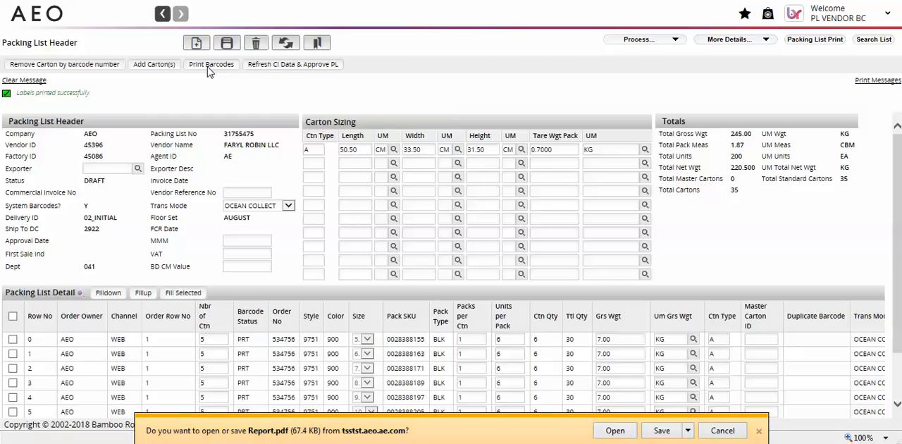
{"action": "mouse_move", "coordinate": [245, 144]}
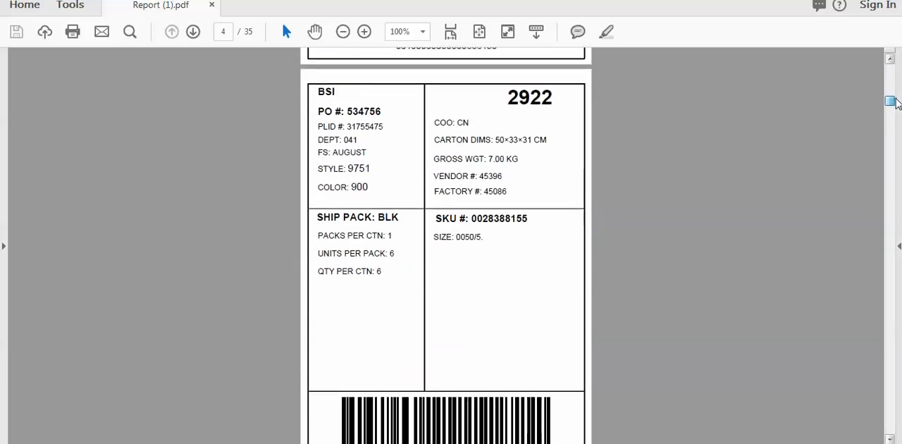
Step: Scroll through the label report in Acrobat Reader to inspect the carton barcode labels
{"action": "scroll", "scroll_direction": "down", "scroll_amount": 3}
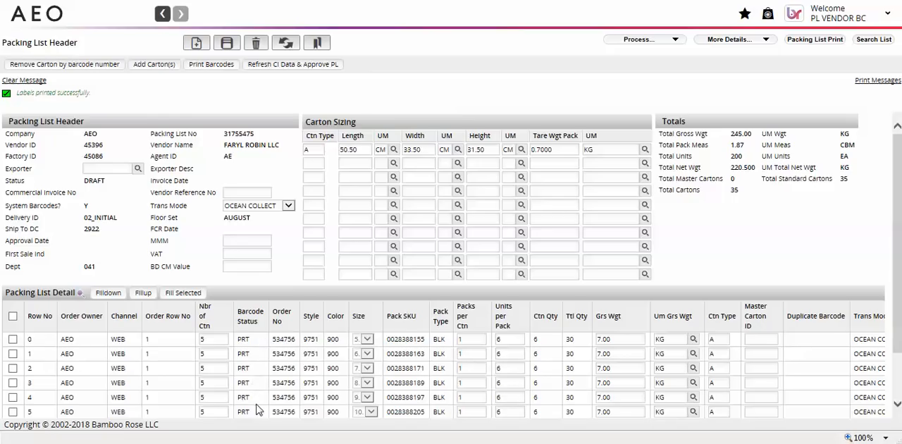
{"action": "mouse_move", "coordinate": [259, 415]}
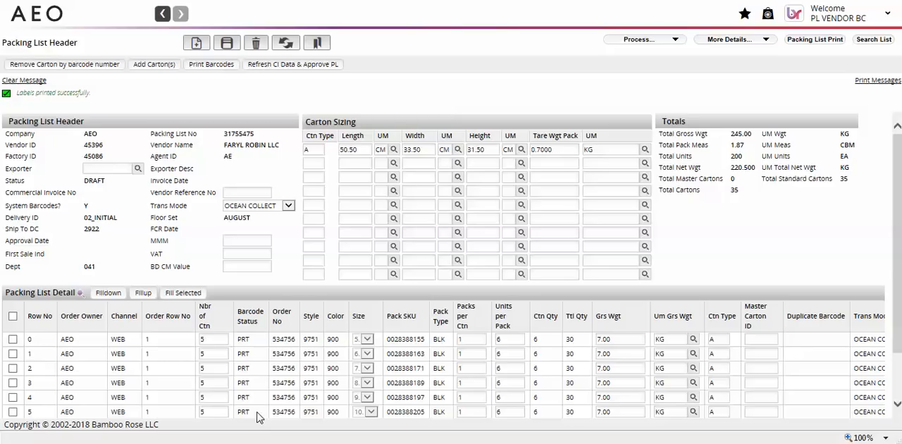
Step: Tick carton detail row 0 on the packing list to prepare for adding cartons
{"action": "left_click", "coordinate": [13, 338]}
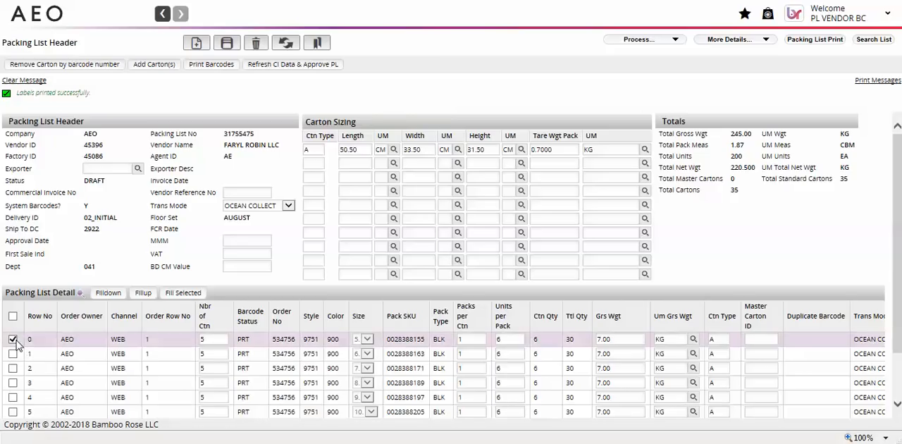
Step: Add 2 cartons to row 0 for 7 cartons and a total of 37, then select row 1
{"action": "left_click", "coordinate": [154, 63]}
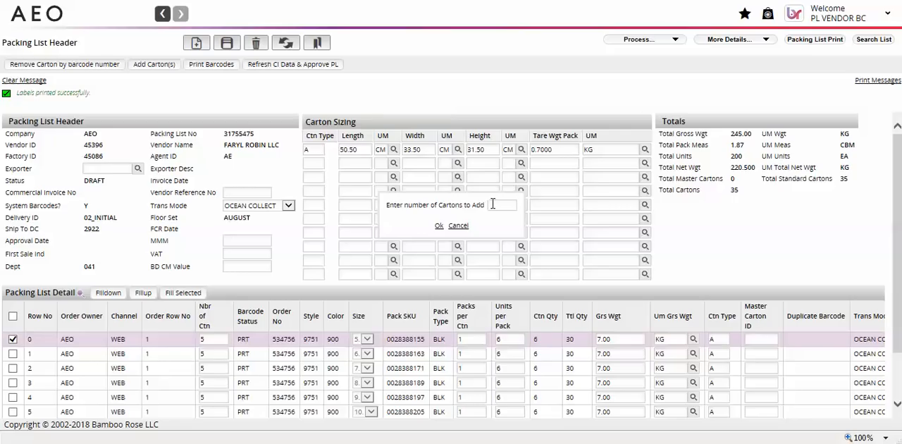
{"action": "type", "text": "2"}
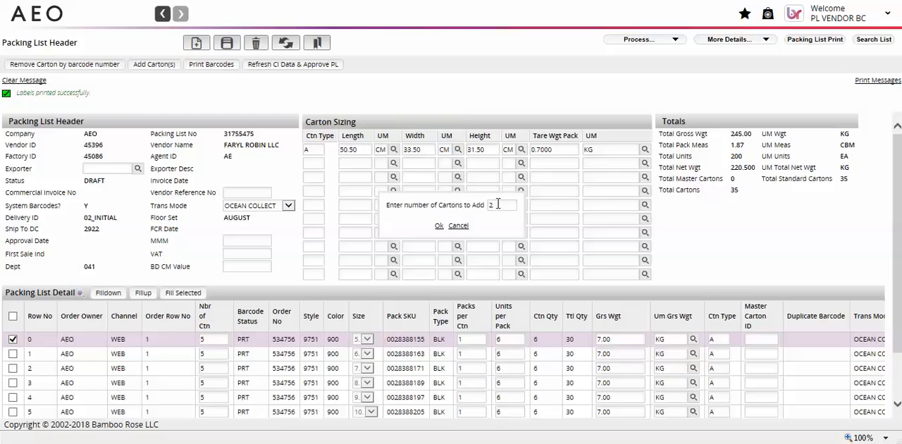
{"action": "left_click", "coordinate": [438, 225]}
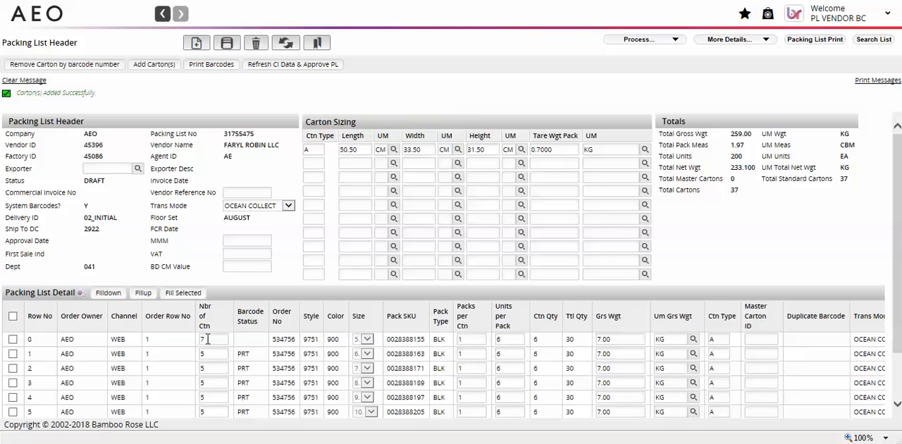
{"action": "mouse_move", "coordinate": [196, 345]}
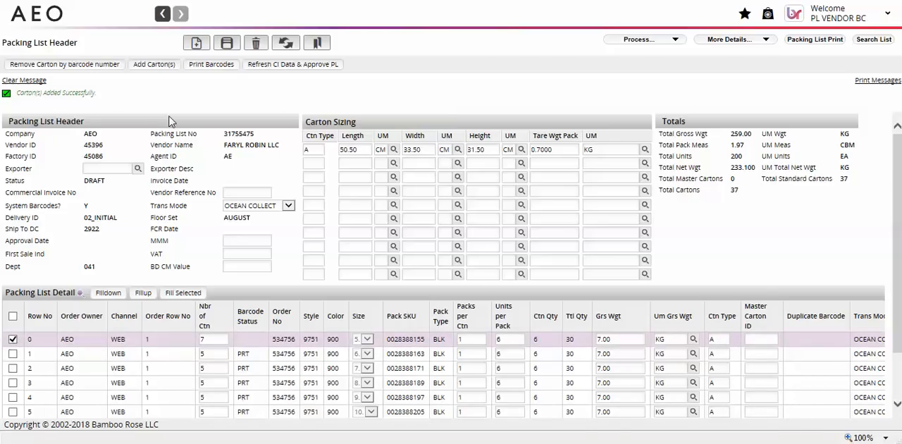
{"action": "left_click", "coordinate": [211, 63]}
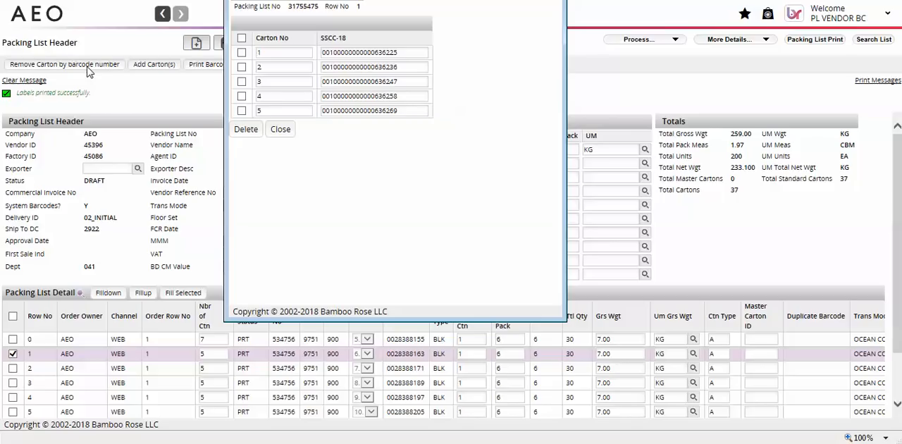
{"action": "mouse_move", "coordinate": [242, 115]}
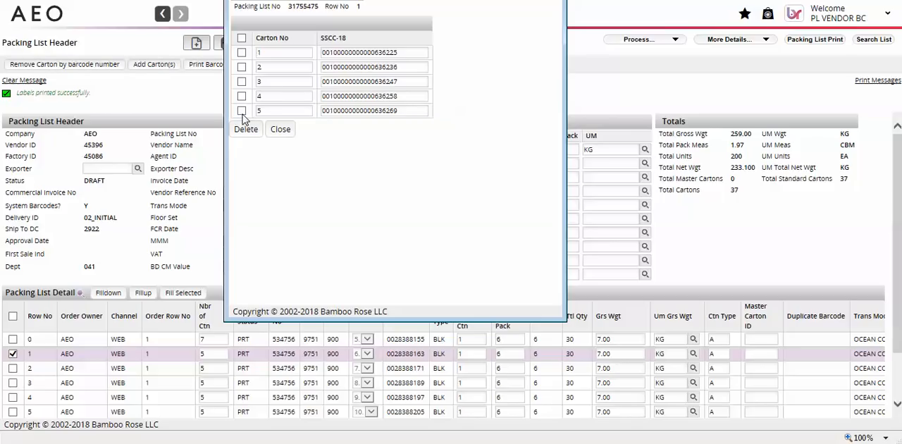
Step: Delete carton 5 from row 1, leaving 4 cartons there and 36 in total
{"action": "left_click", "coordinate": [245, 130]}
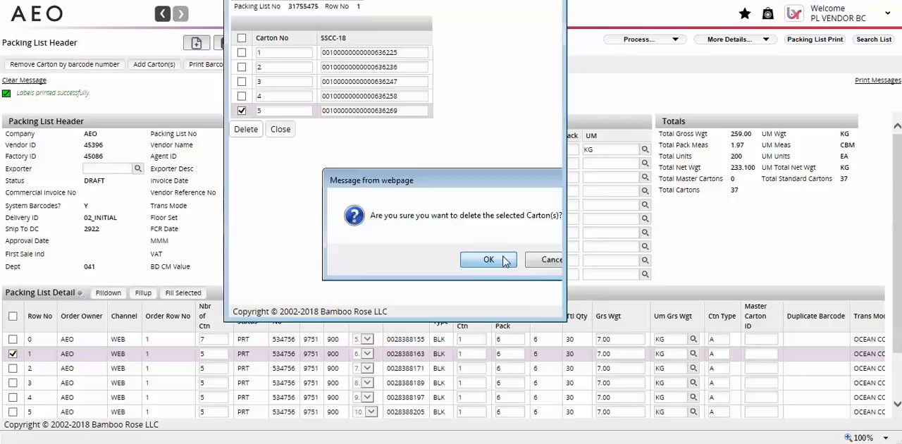
{"action": "left_click", "coordinate": [487, 259]}
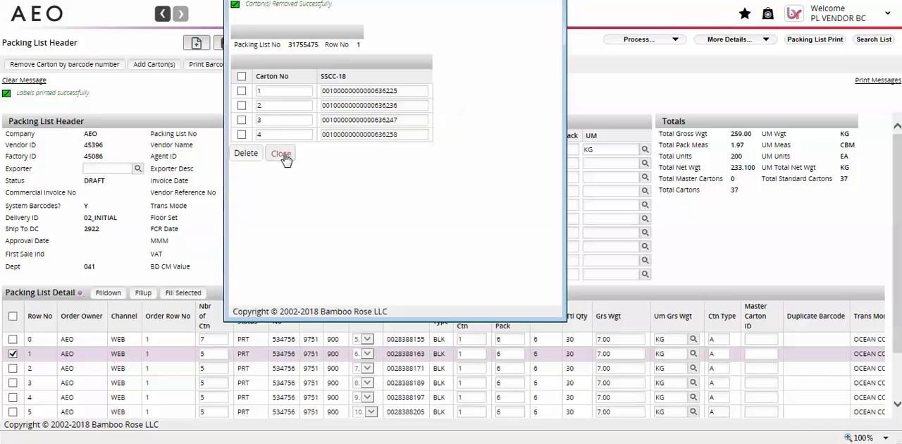
{"action": "left_click", "coordinate": [281, 152]}
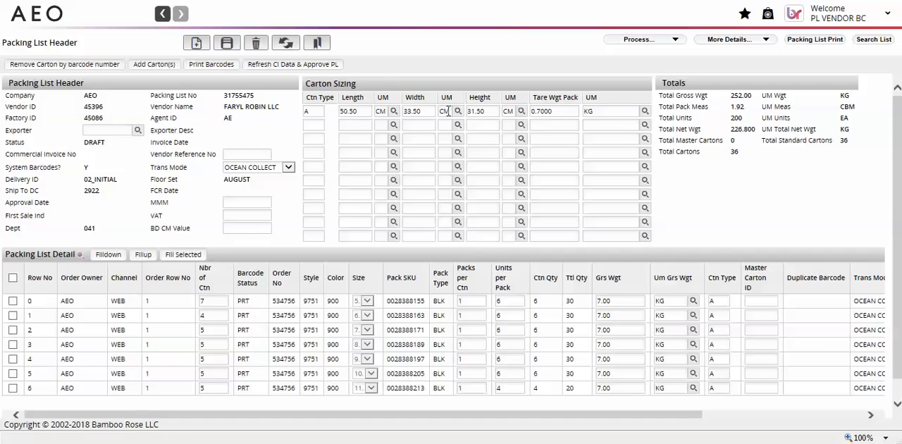
Step: Approve the packing list via Process so its status becomes APPROVED dated 08/22/18
{"action": "left_click", "coordinate": [641, 40]}
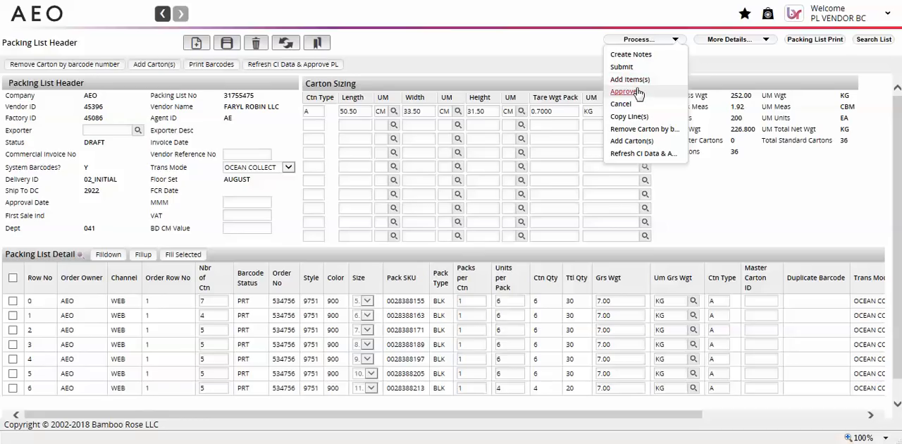
{"action": "left_click", "coordinate": [626, 90]}
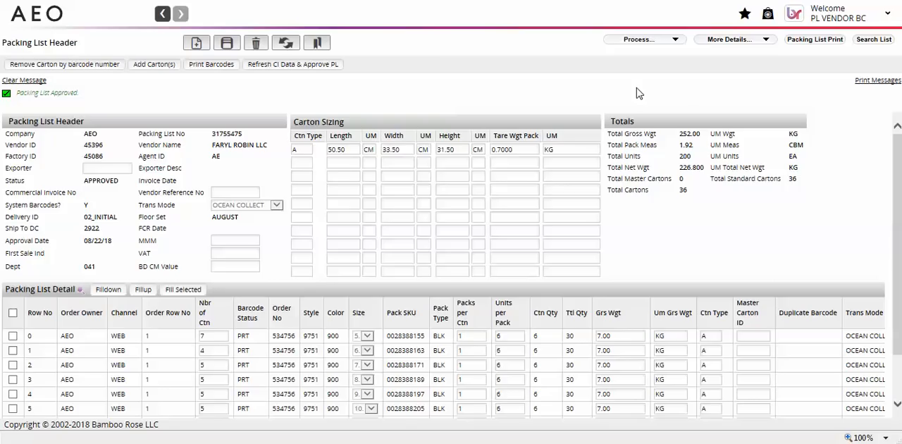
{"action": "mouse_move", "coordinate": [465, 192]}
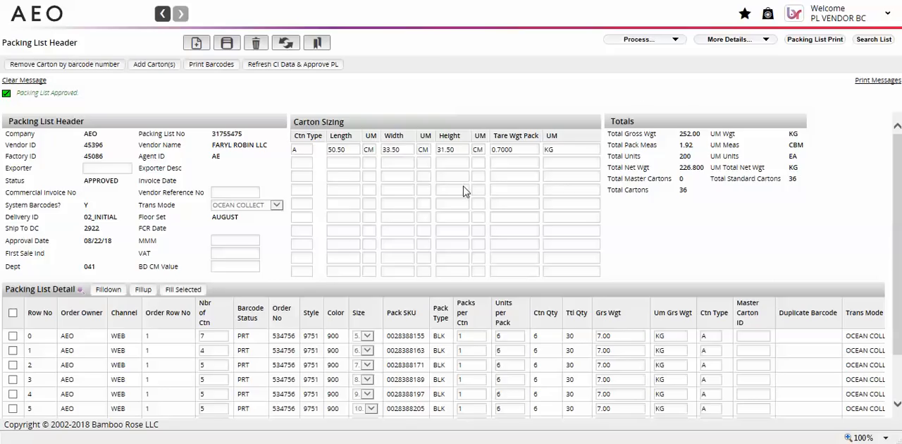
{"action": "left_click", "coordinate": [12, 335]}
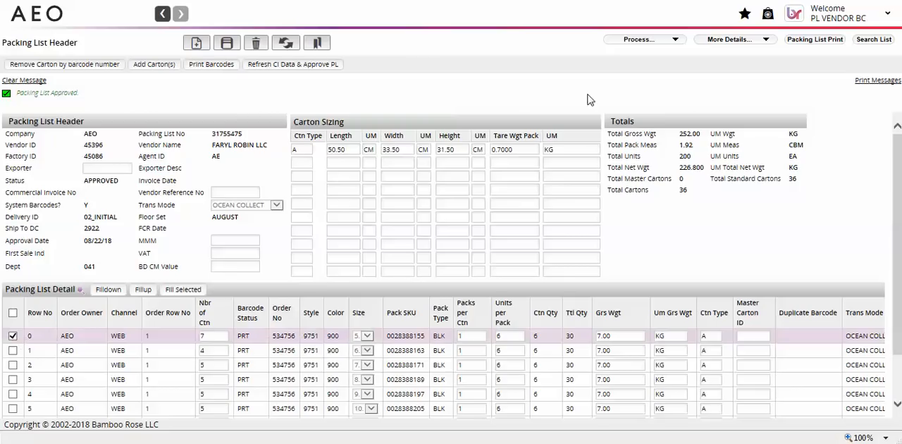
{"action": "left_click", "coordinate": [211, 64]}
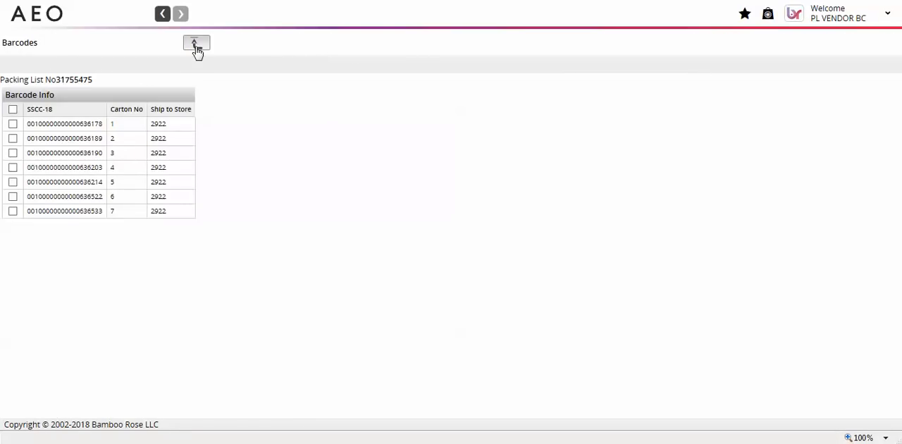
{"action": "left_click", "coordinate": [196, 42]}
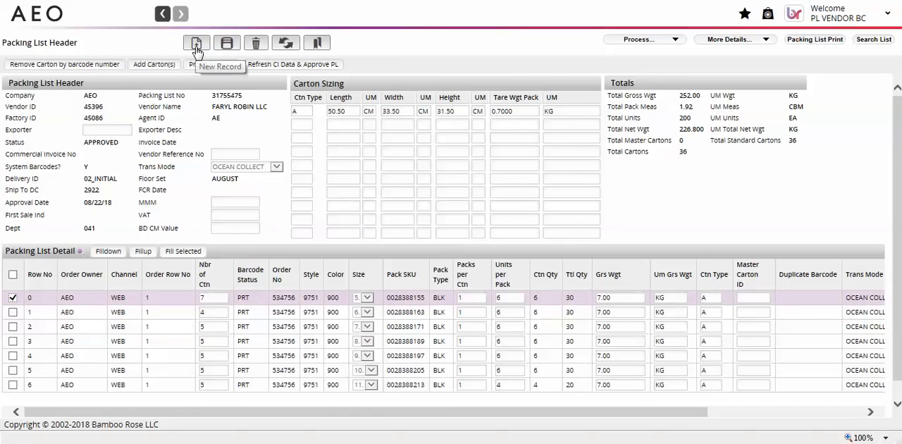